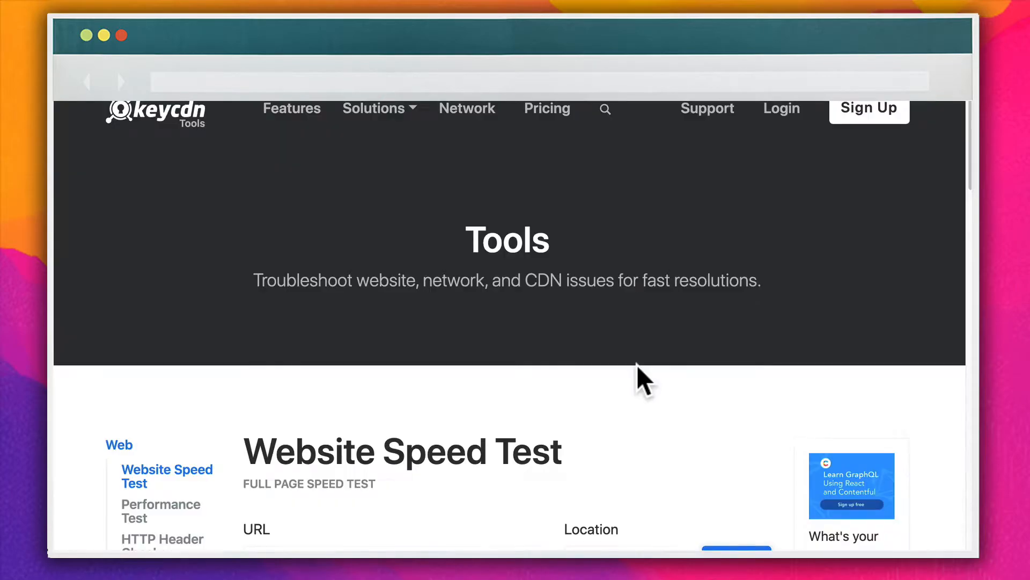
pyautogui.scroll(-3)
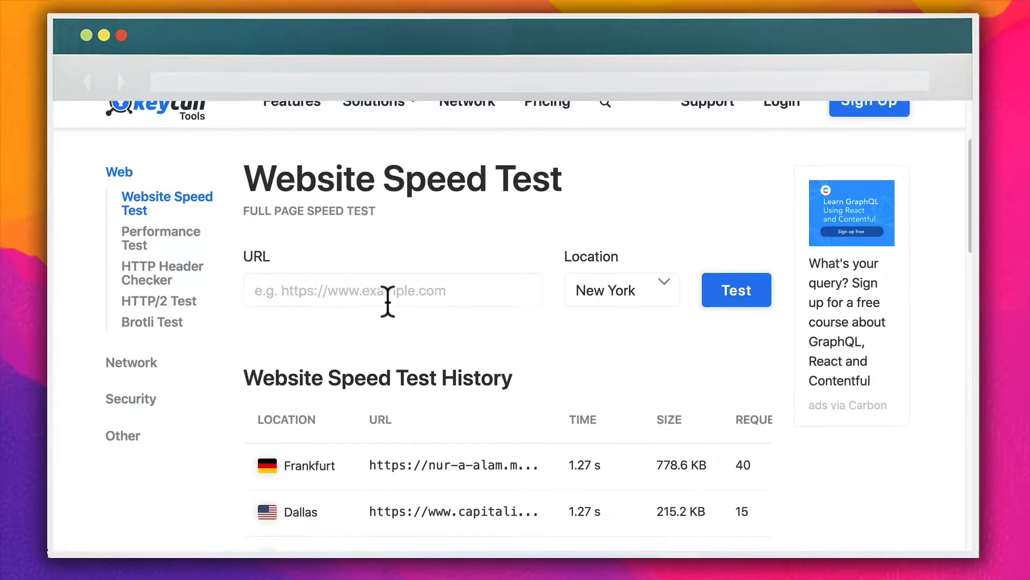
pyautogui.write('https://wpbuffs.com')
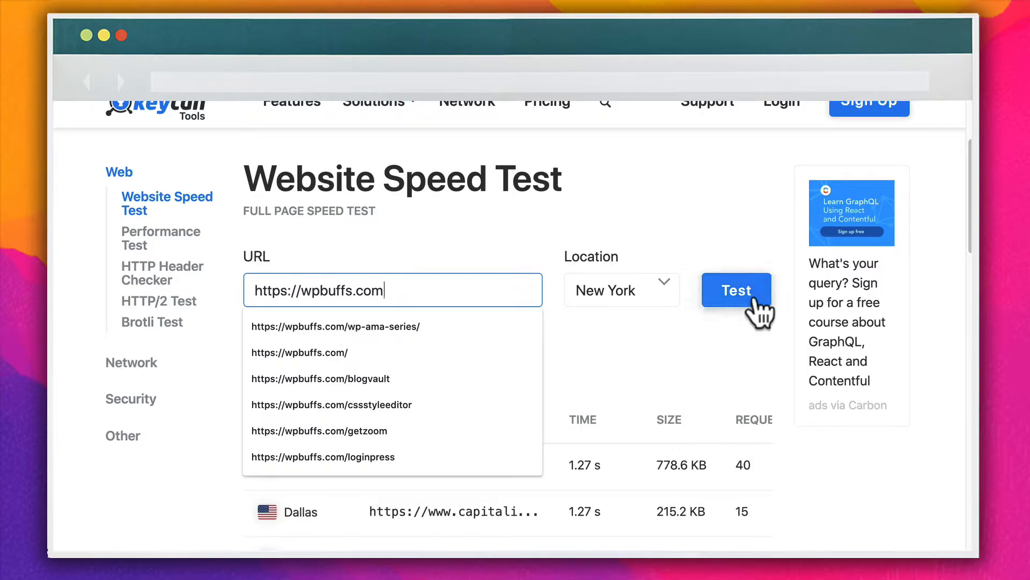
pyautogui.click(737, 290)
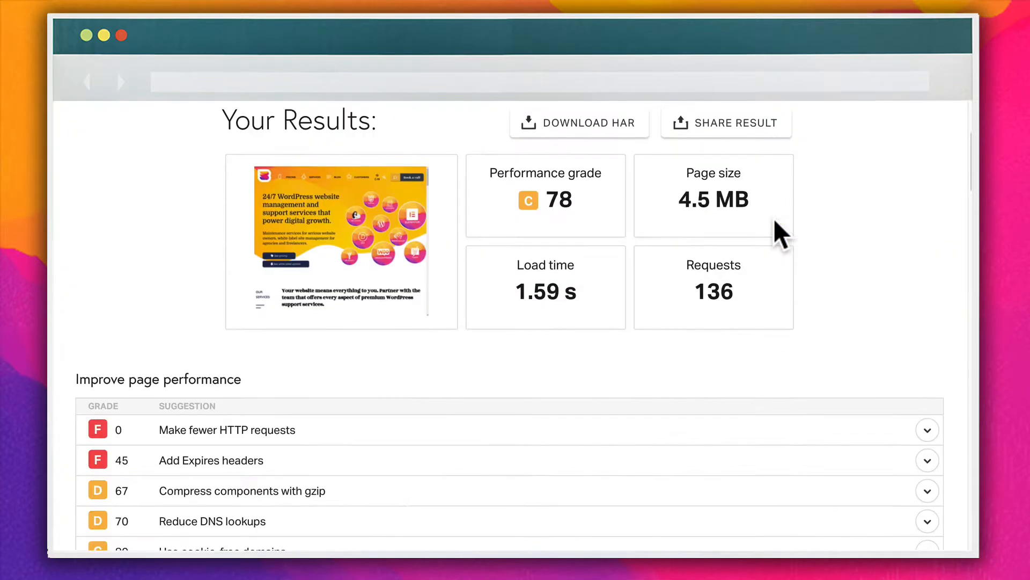
pyautogui.scroll(-3)
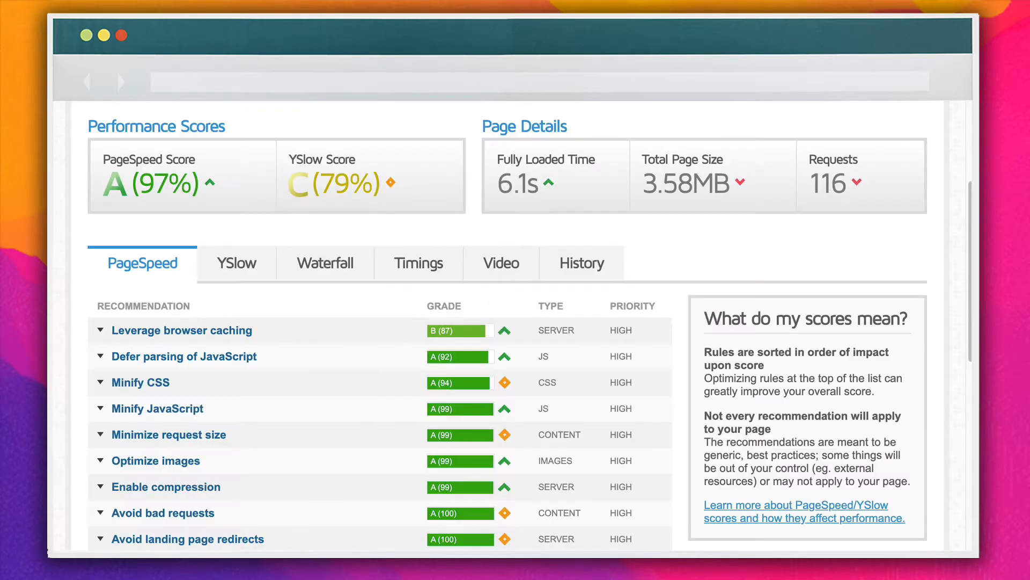
# - Show the GTmetrix Waterfall chart of the page's requests
pyautogui.click(325, 263)
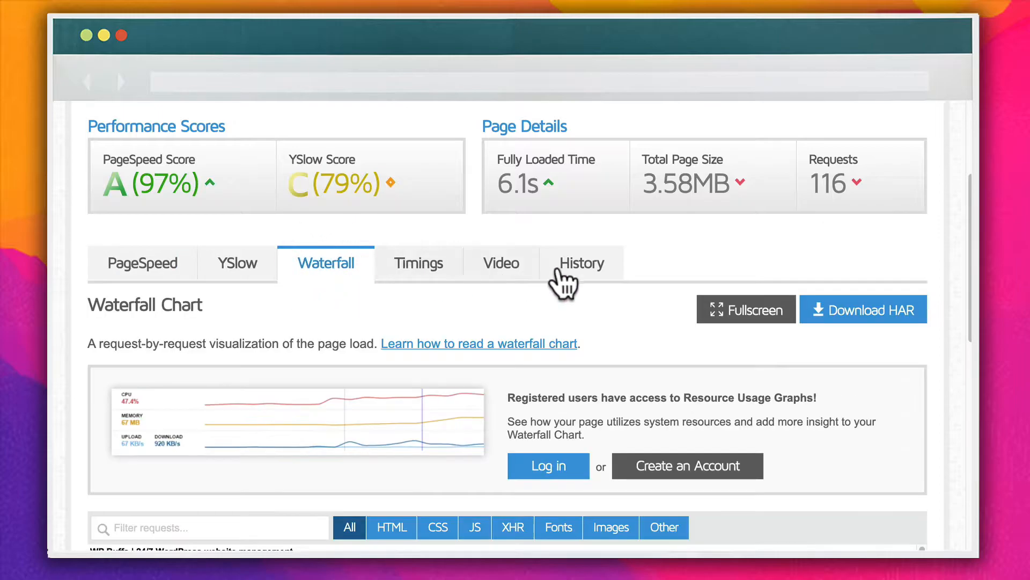
pyautogui.scroll(-3)
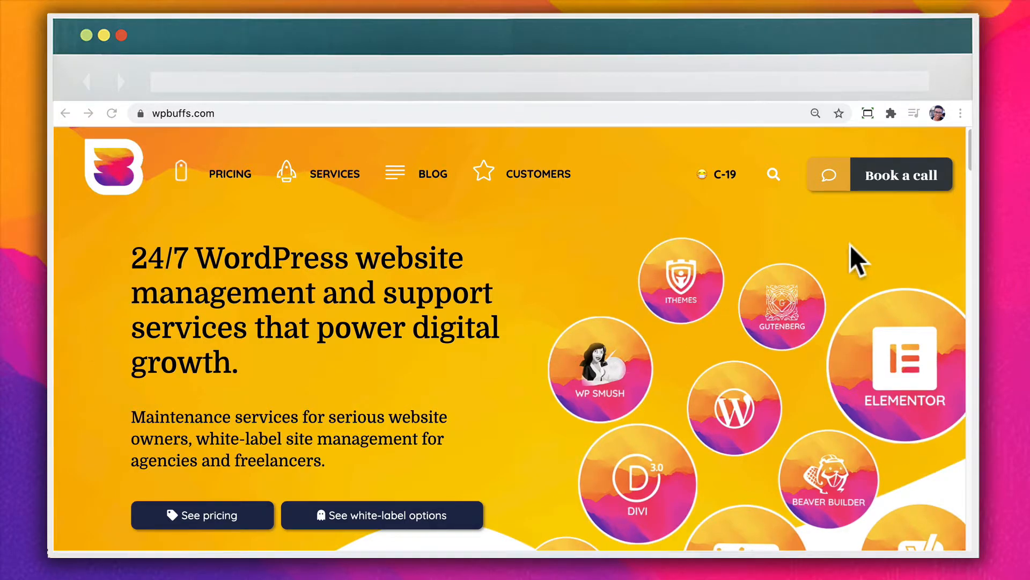
# - Launch Developer Tools from Chrome's menu via More Tools
pyautogui.click(959, 113)
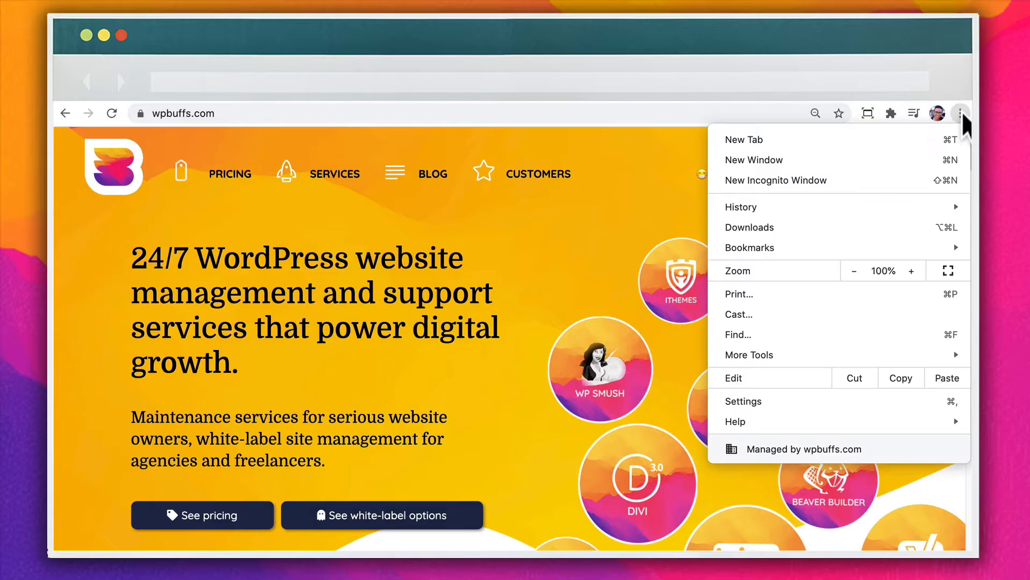
pyautogui.moveTo(959, 113)
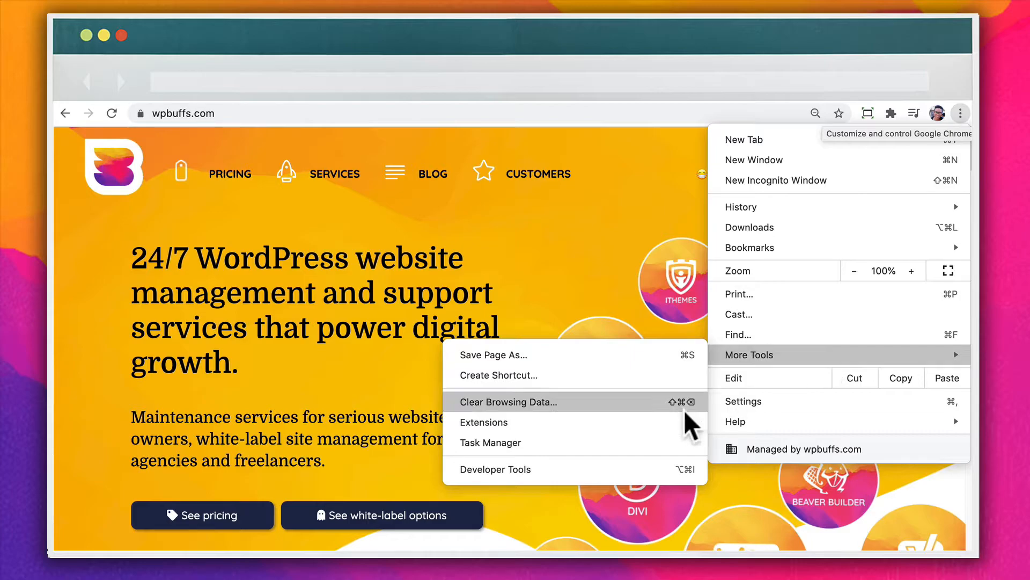
pyautogui.click(494, 469)
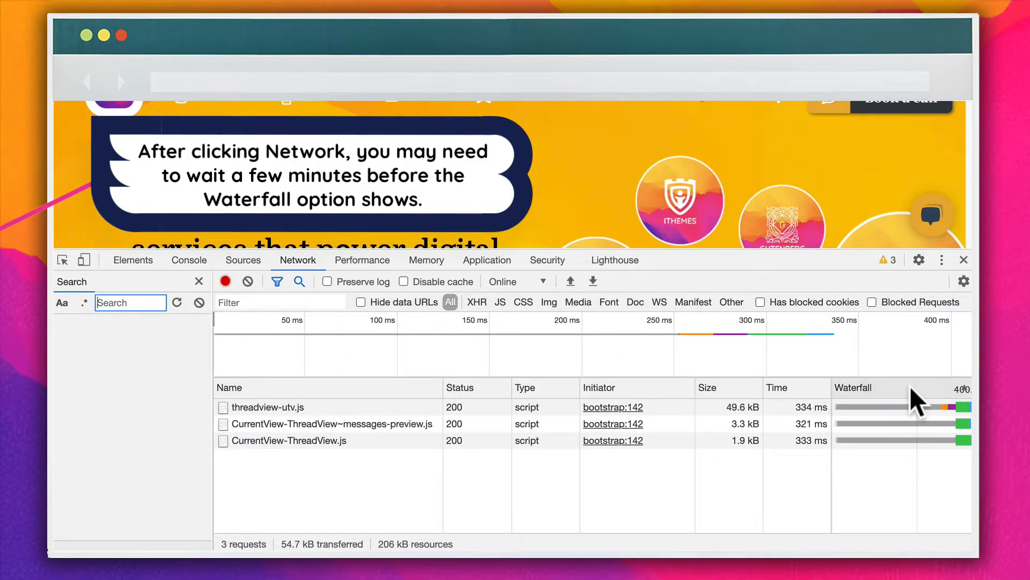
# - Inspect the Network panel's request waterfall timings
pyautogui.click(230, 388)
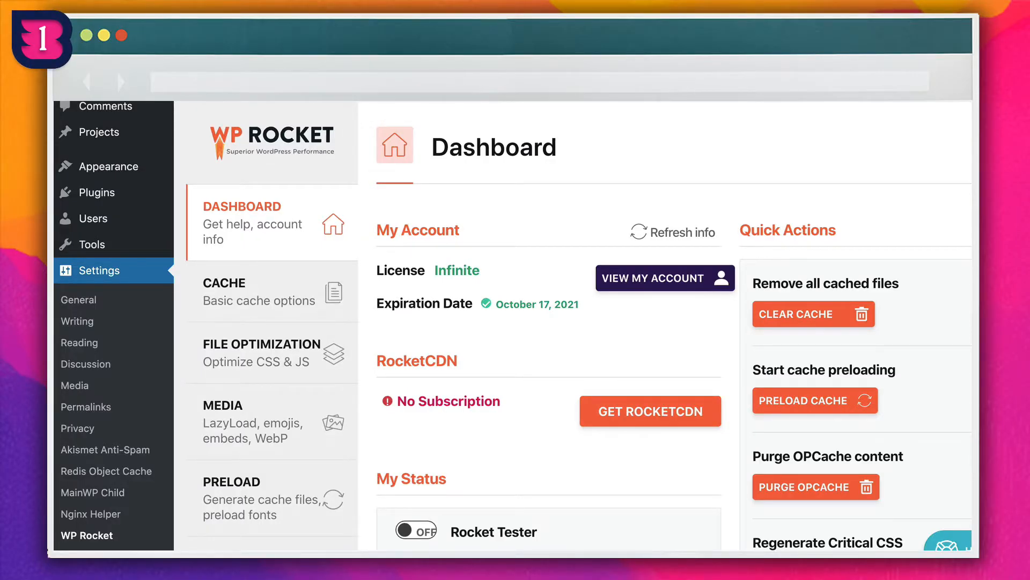
# - Show WP Rocket's Cache settings with mobile-device caching enabled
pyautogui.scroll(-3)
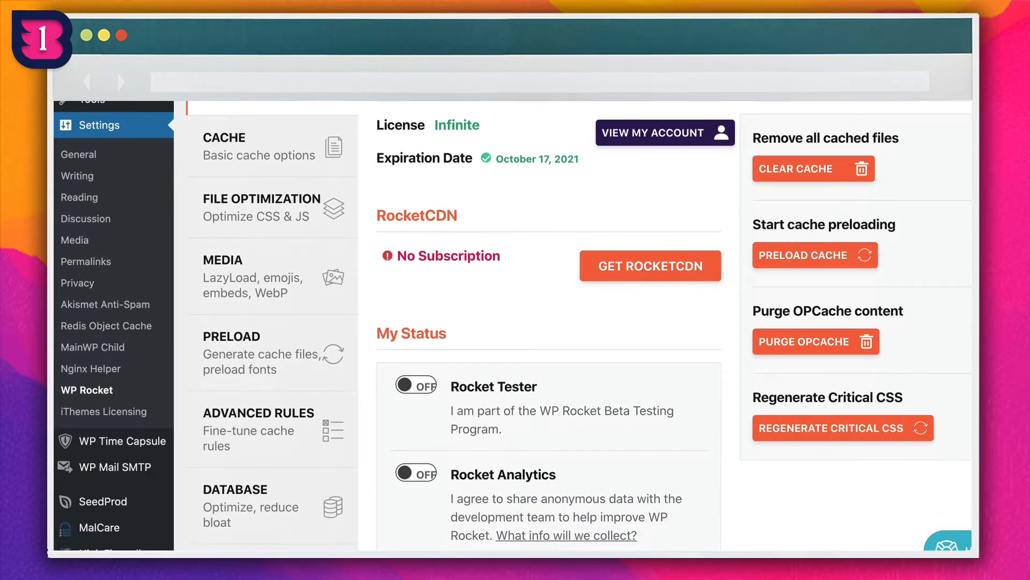
pyautogui.scroll(-3)
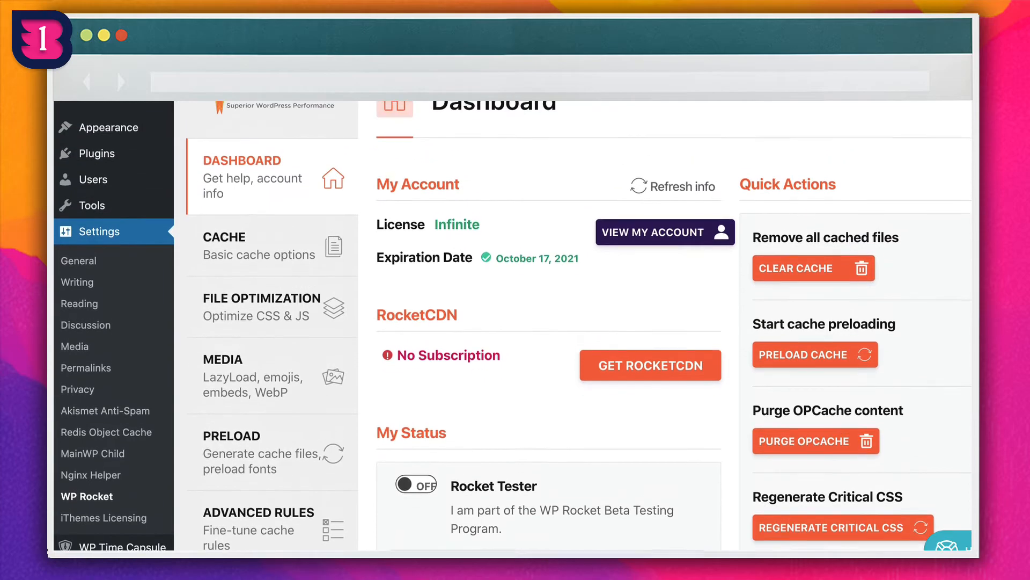
pyautogui.click(224, 287)
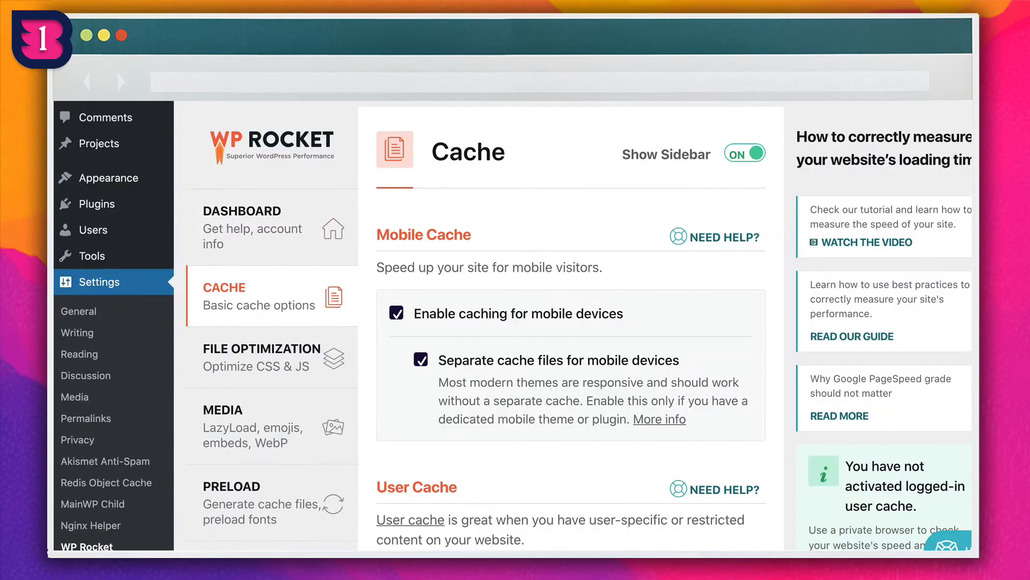
pyautogui.click(262, 357)
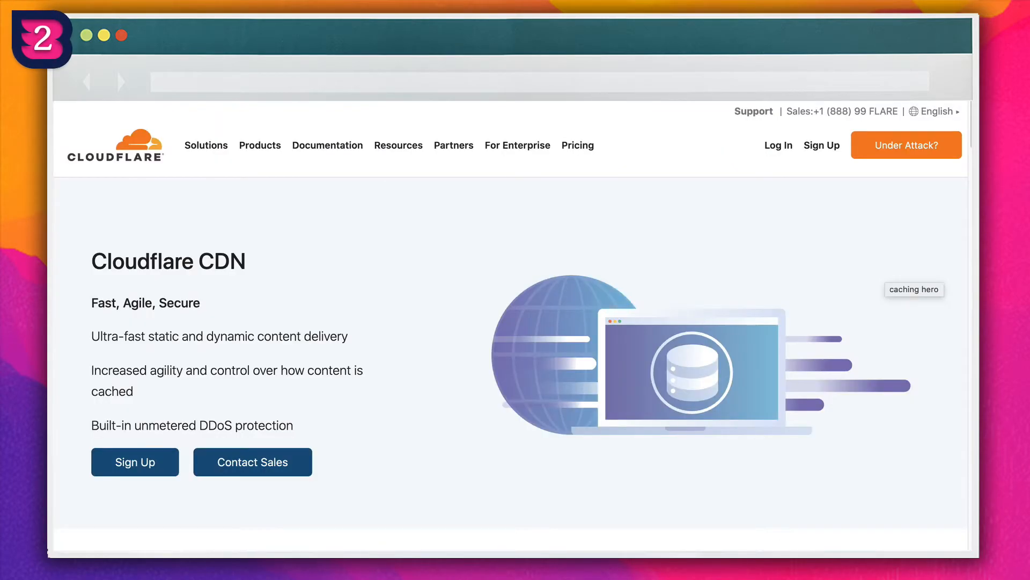
pyautogui.scroll(-3)
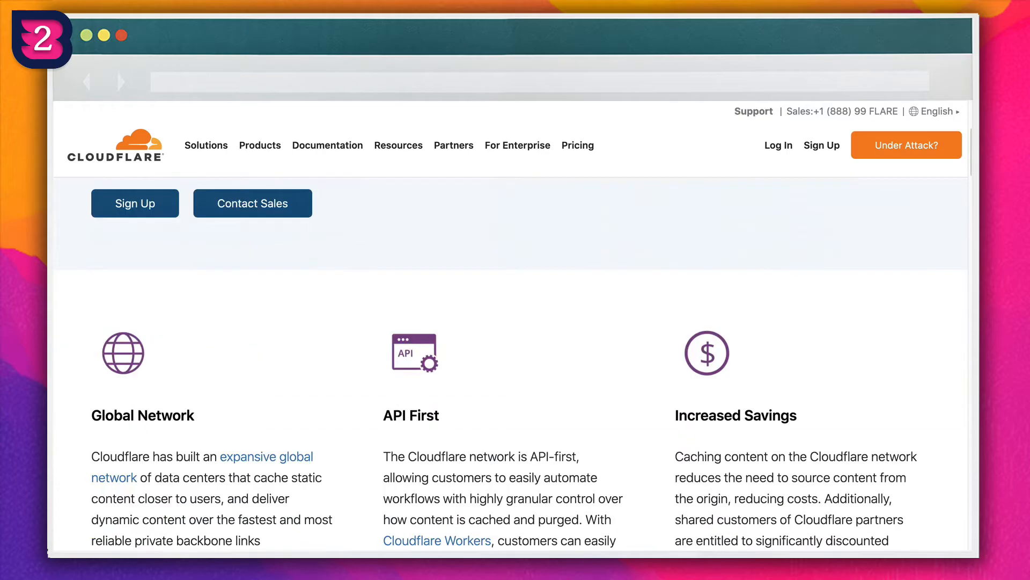
pyautogui.scroll(-3)
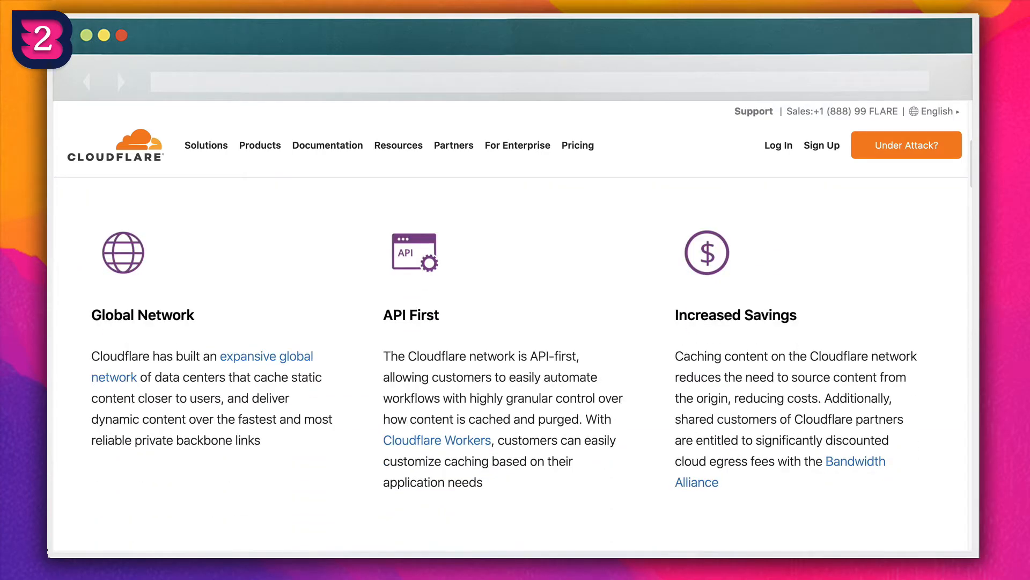
pyautogui.scroll(-3)
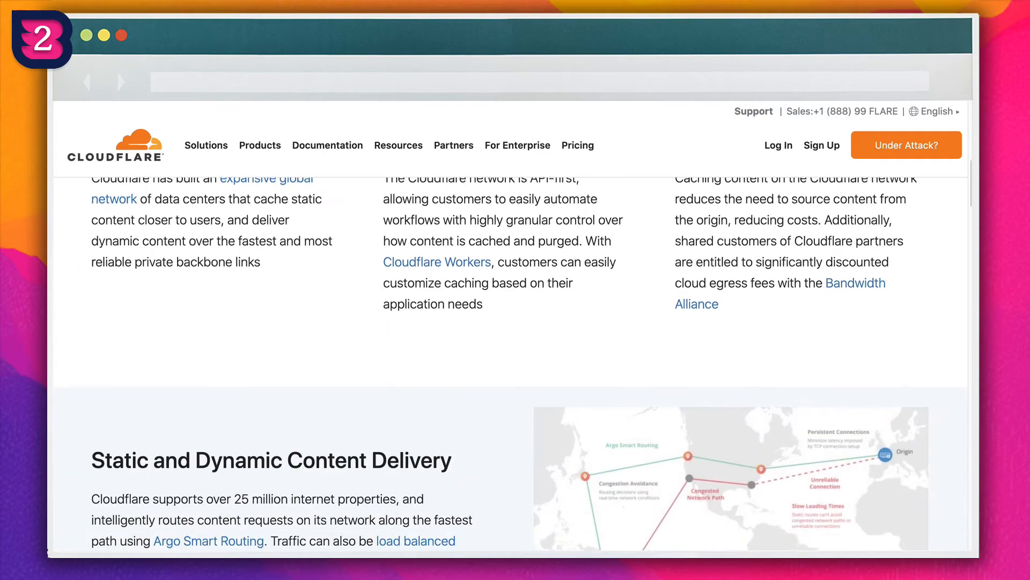
pyautogui.scroll(-3)
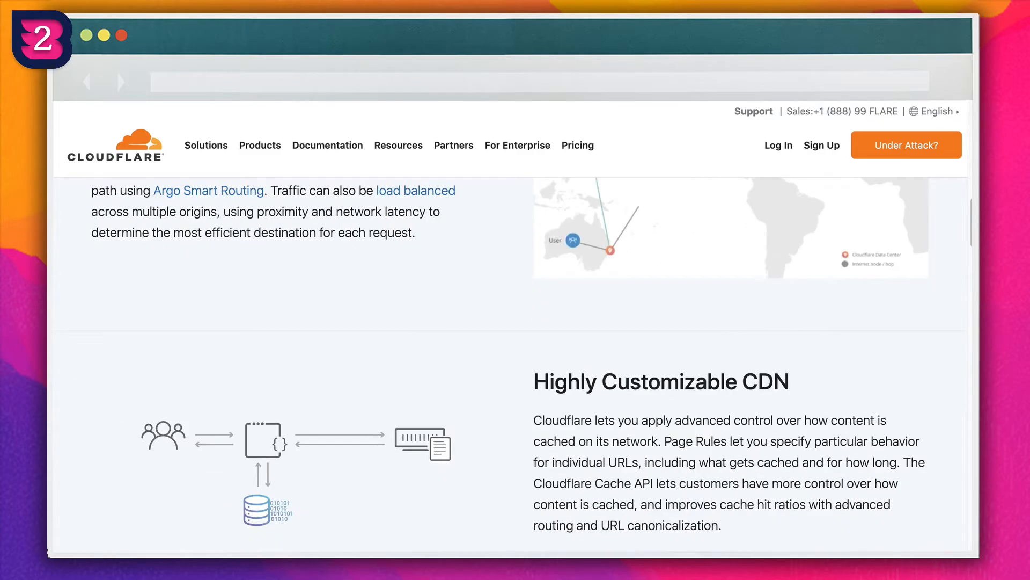
pyautogui.scroll(-3)
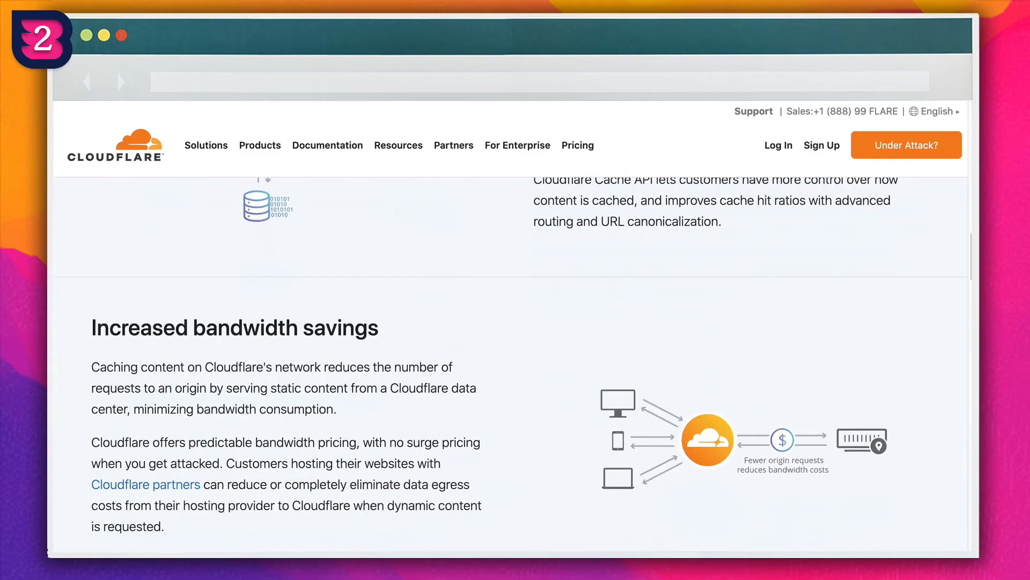
pyautogui.scroll(-3)
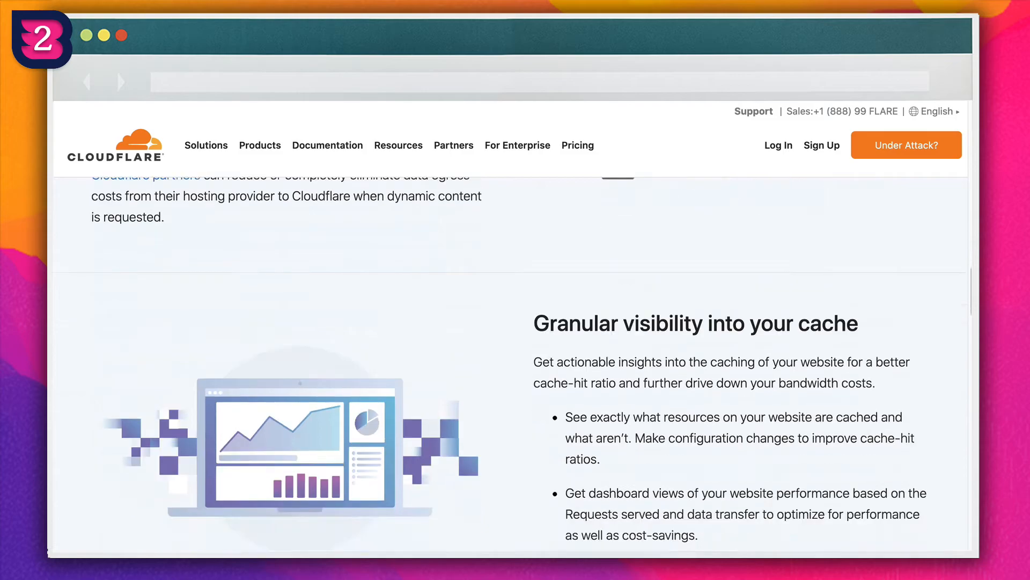
pyautogui.scroll(-3)
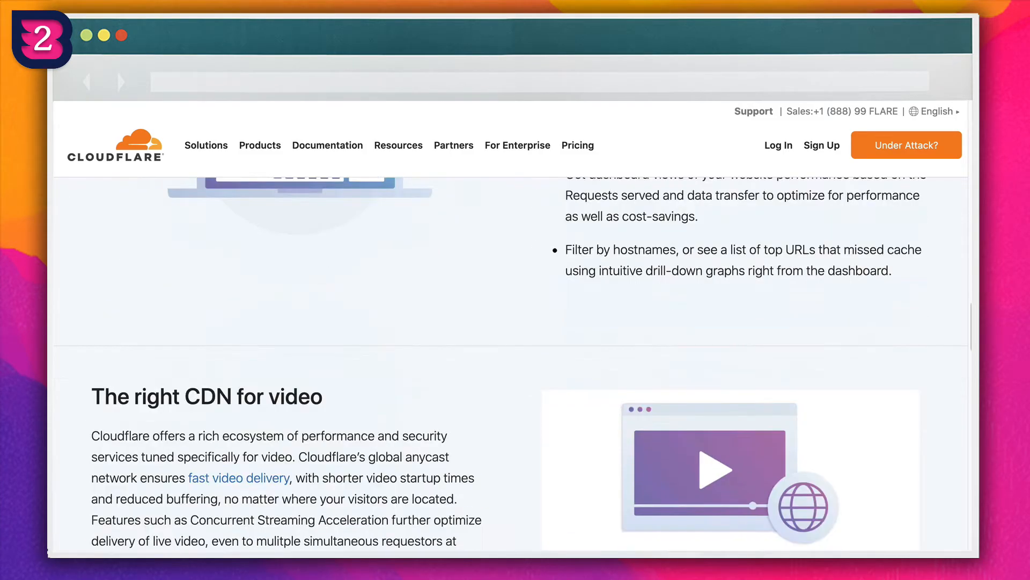
pyautogui.scroll(-3)
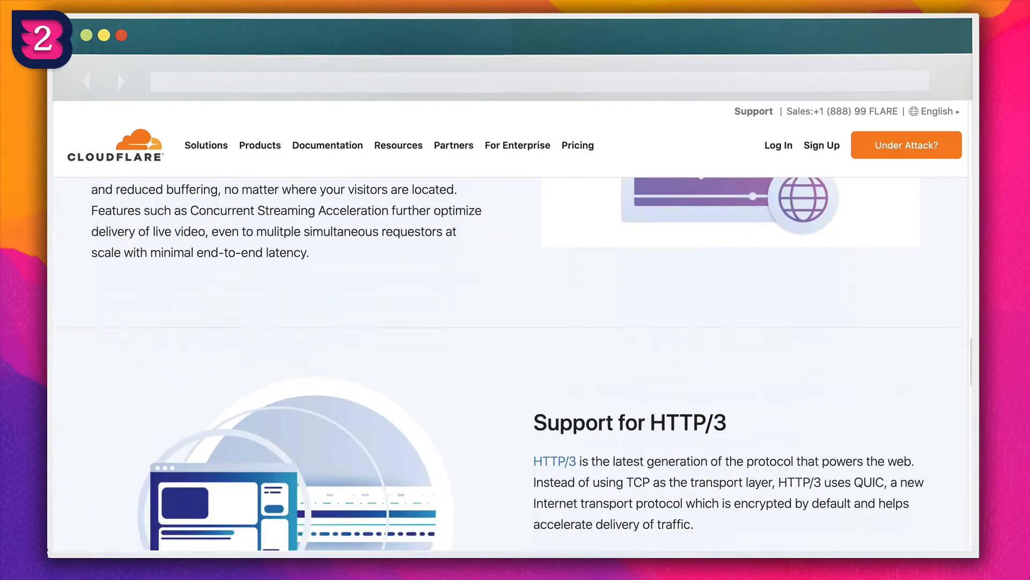
pyautogui.scroll(-3)
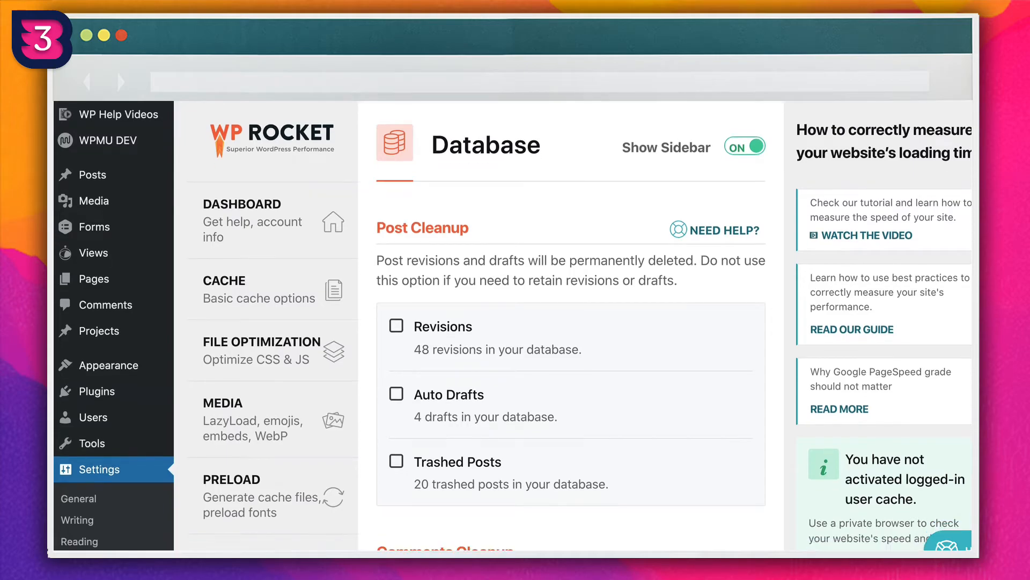
pyautogui.scroll(-3)
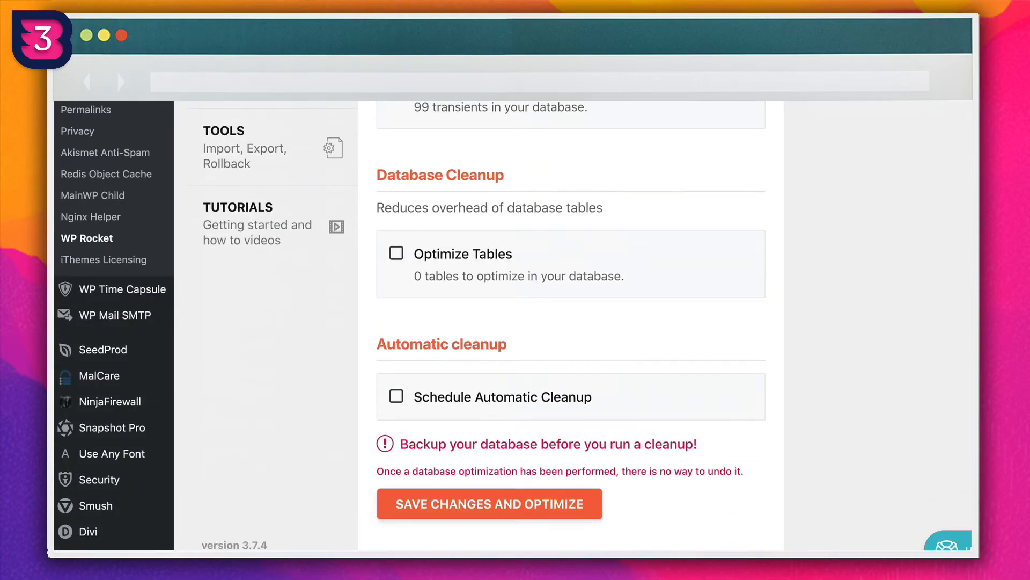
pyautogui.scroll(3)
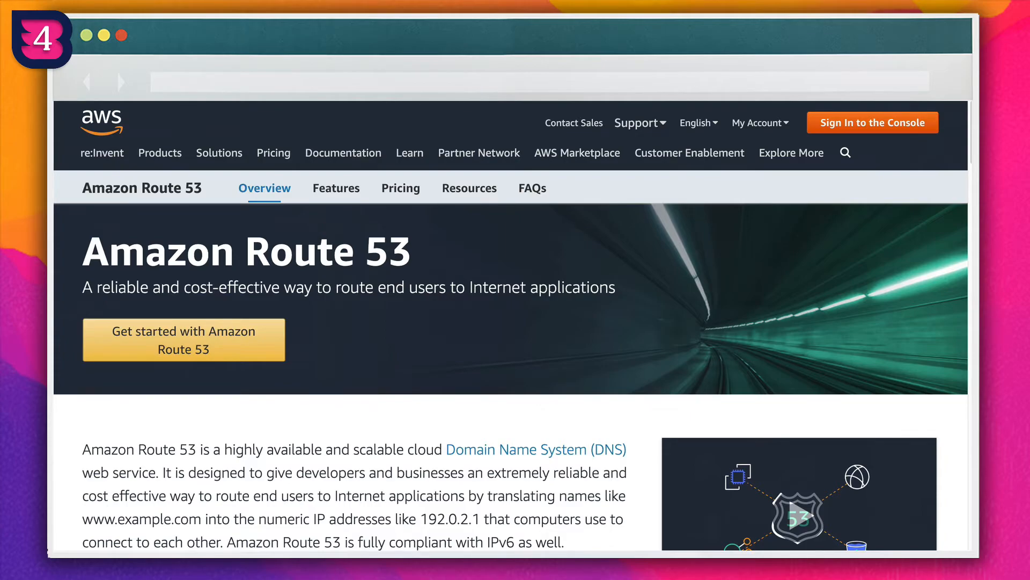
pyautogui.scroll(-3)
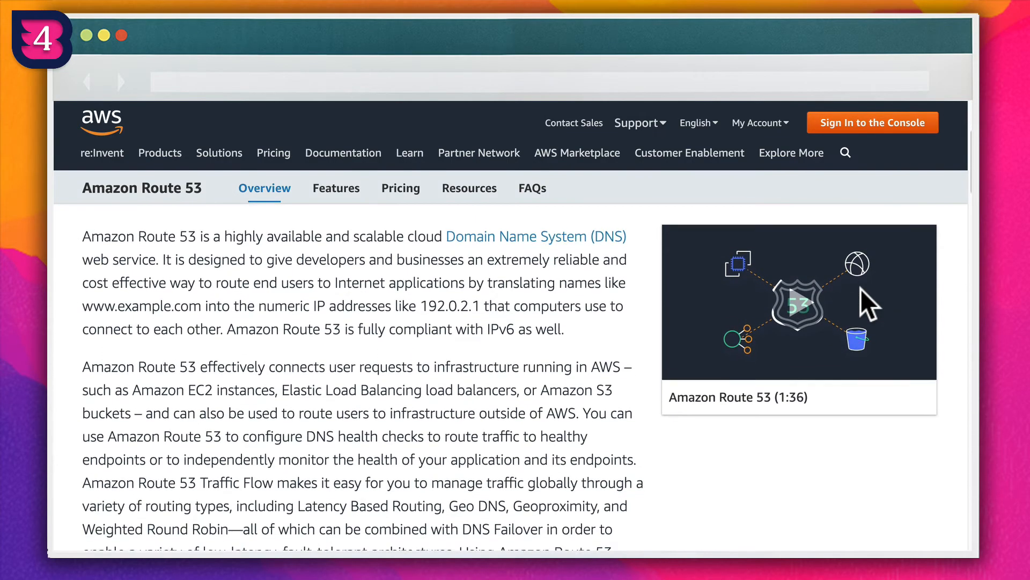
pyautogui.scroll(-3)
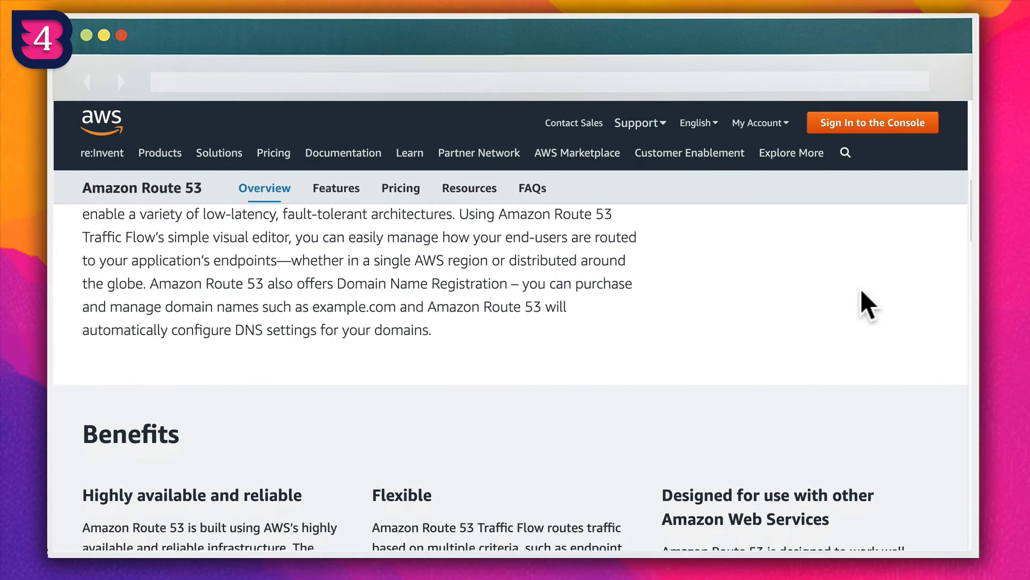
pyautogui.scroll(-3)
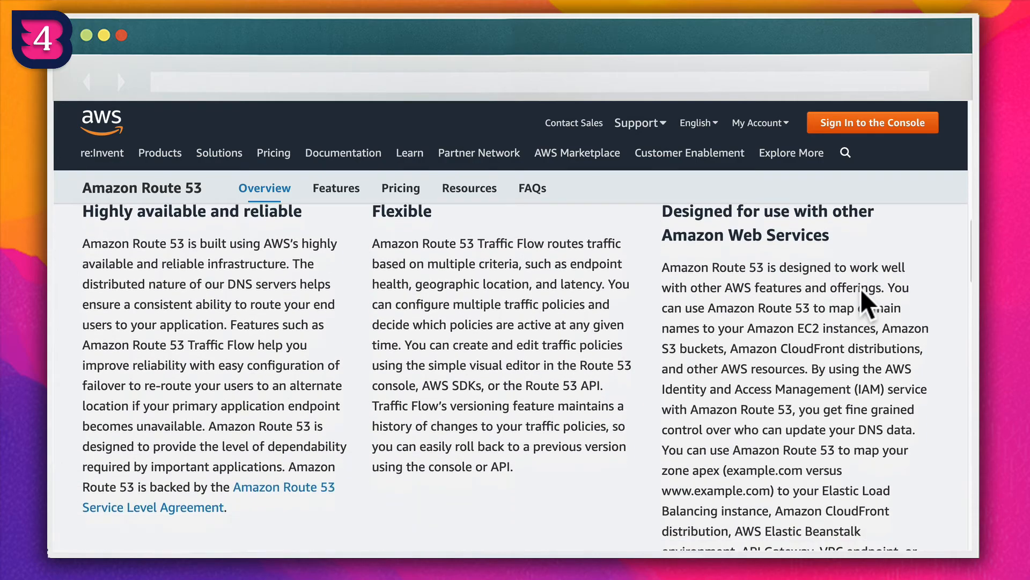
pyautogui.scroll(-3)
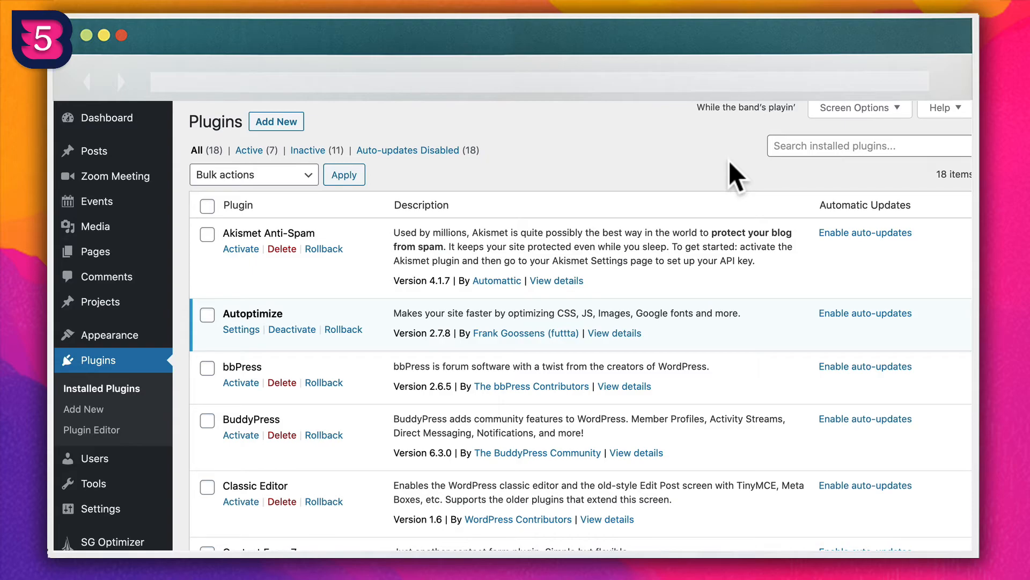
# - Filter to the Inactive (11) plugins and select all of them
pyautogui.scroll(-3)
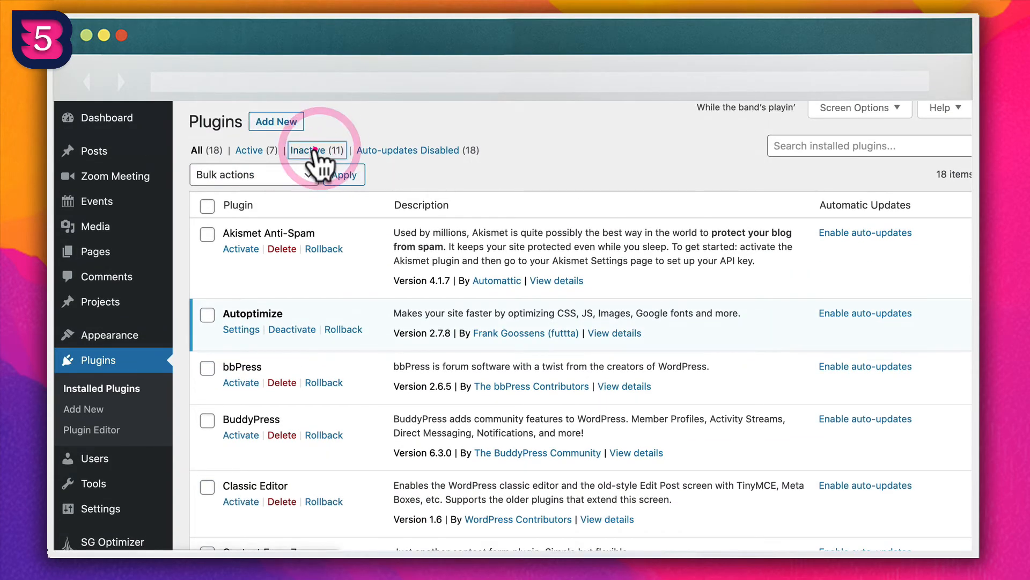
pyautogui.click(315, 150)
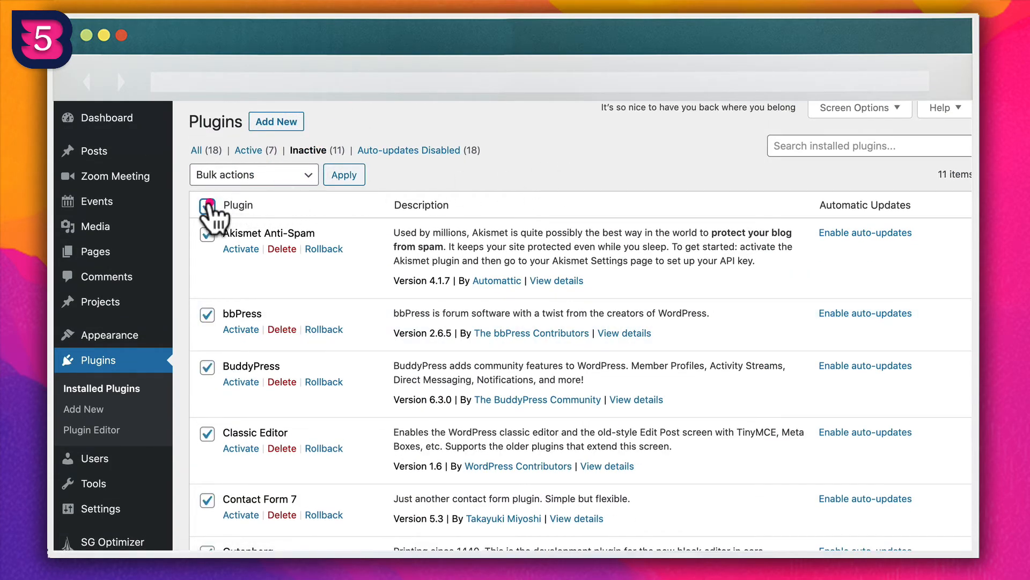
pyautogui.click(253, 174)
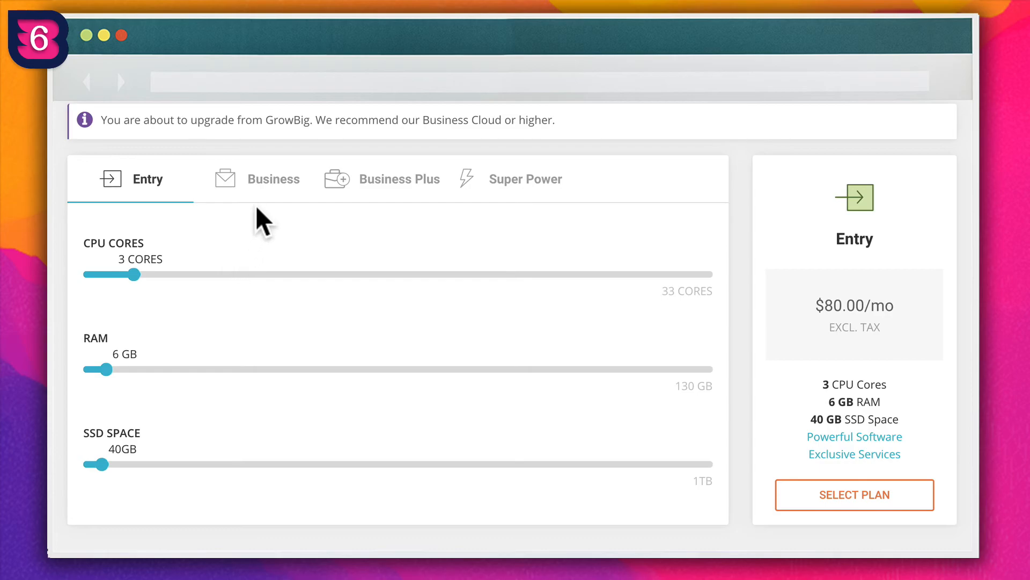
# - Step through Business, Business Plus and Super Power plans, ending on $240/mo
pyautogui.click(271, 179)
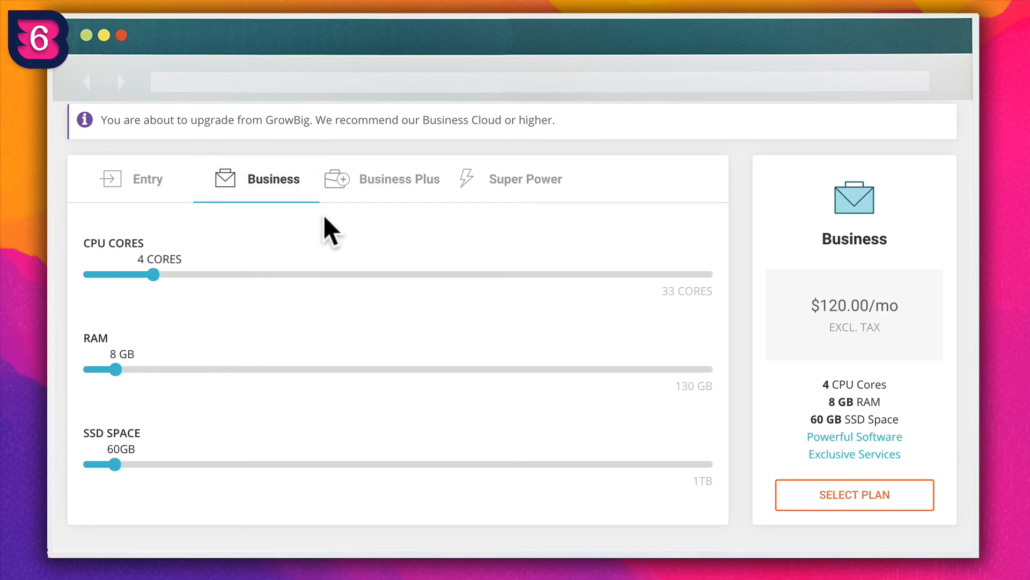
pyautogui.click(398, 179)
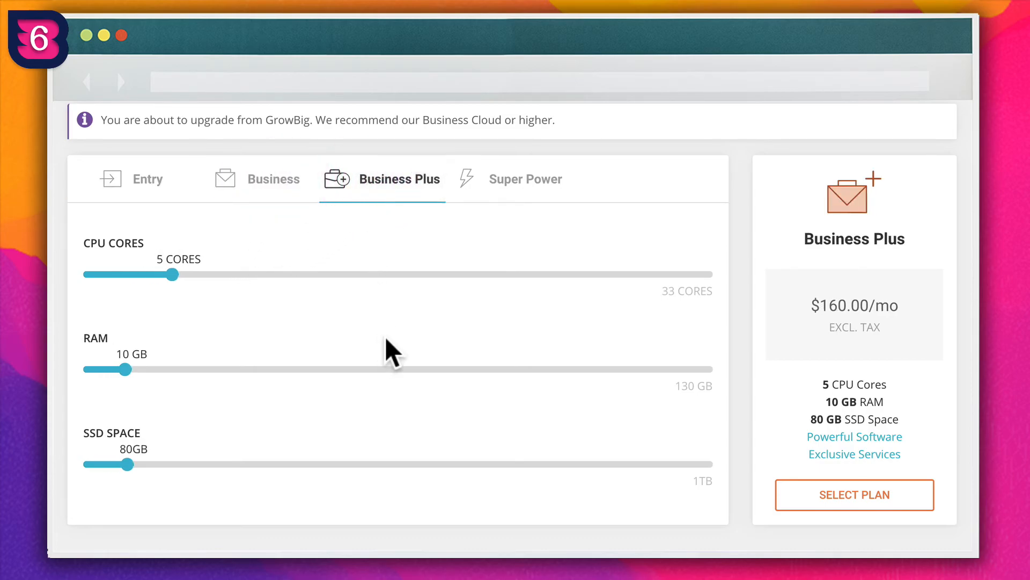
pyautogui.click(525, 179)
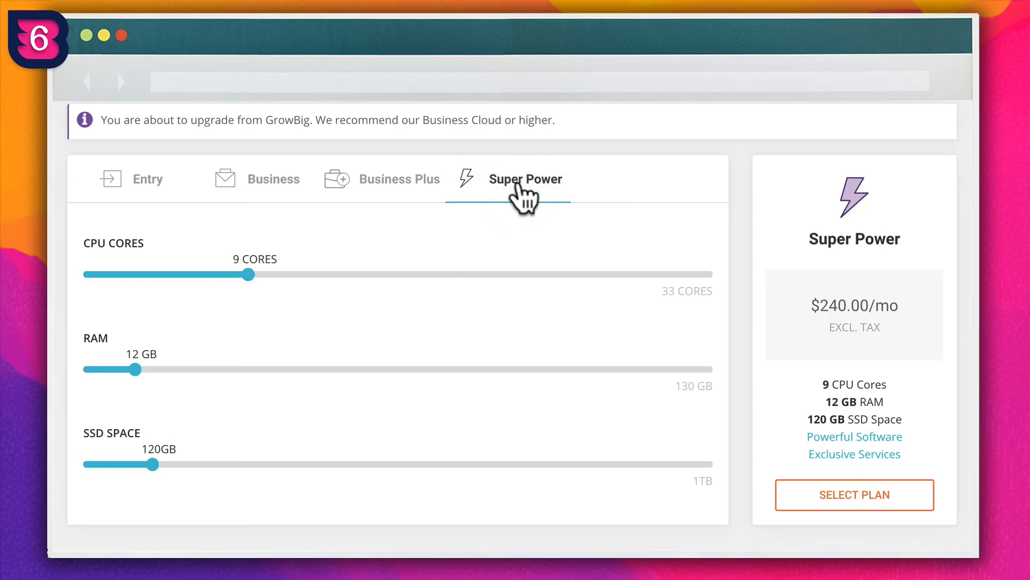